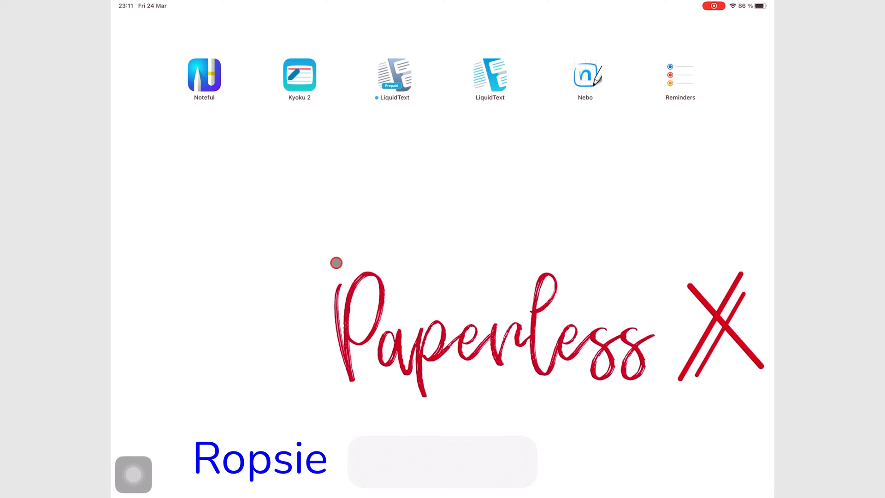
# Step: Launch Noteful from the Home Screen into the Biology study notes notebook
pyautogui.click(446, 463)
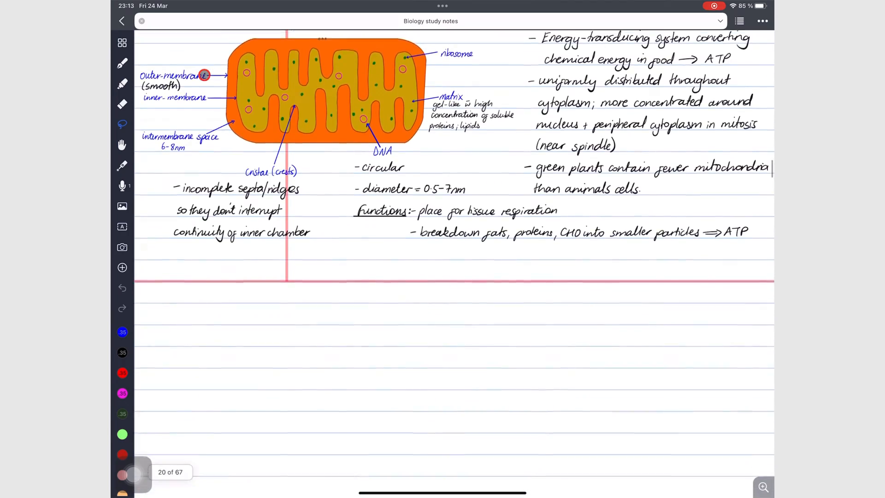
# Step: Scroll the Biology notes forward to the Microfilaments section with blank lined space below
pyautogui.scroll(-3)
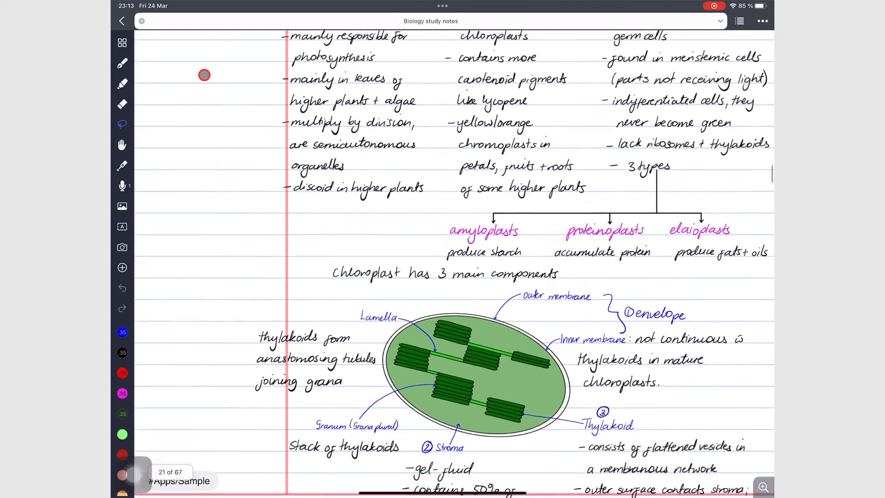
pyautogui.scroll(-3)
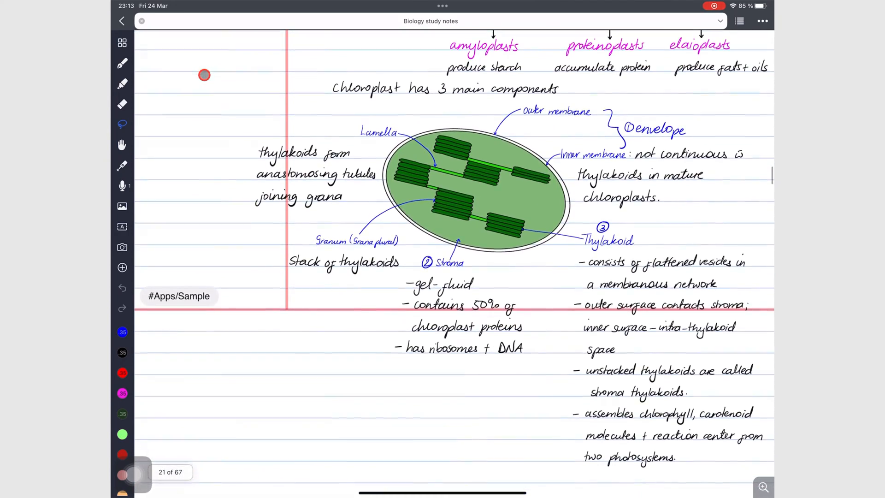
pyautogui.scroll(-3)
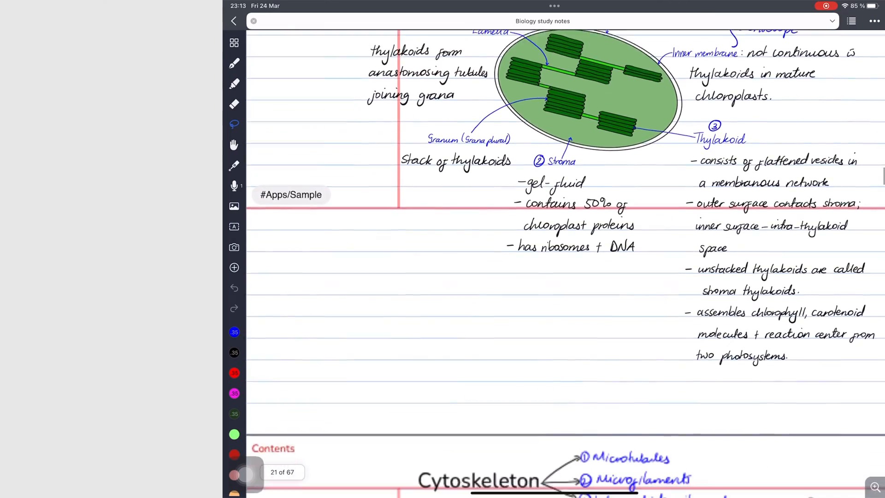
pyautogui.scroll(-3)
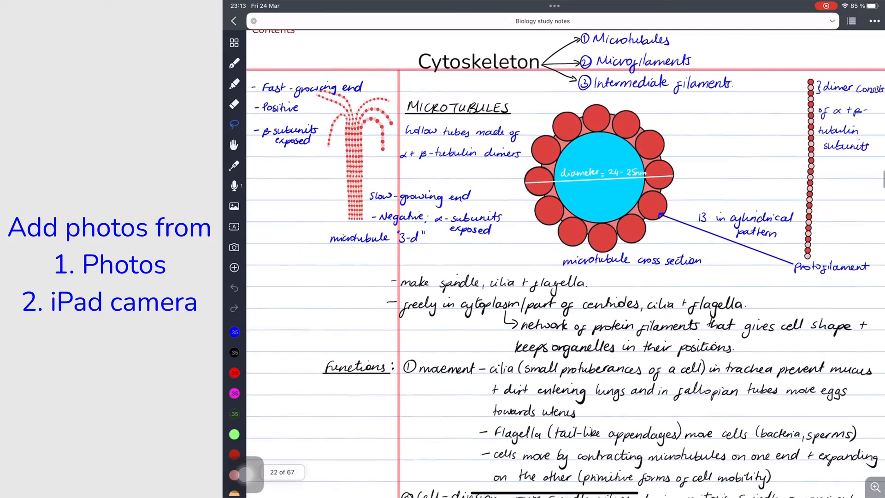
pyautogui.scroll(-3)
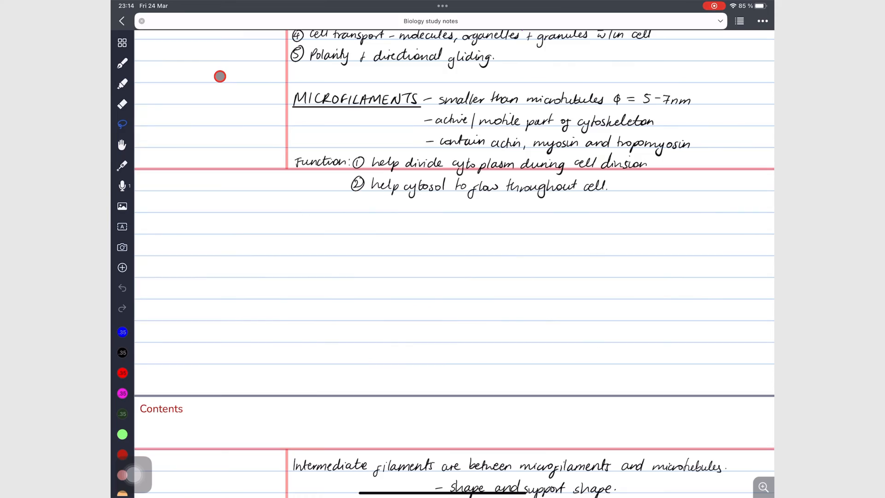
pyautogui.click(122, 268)
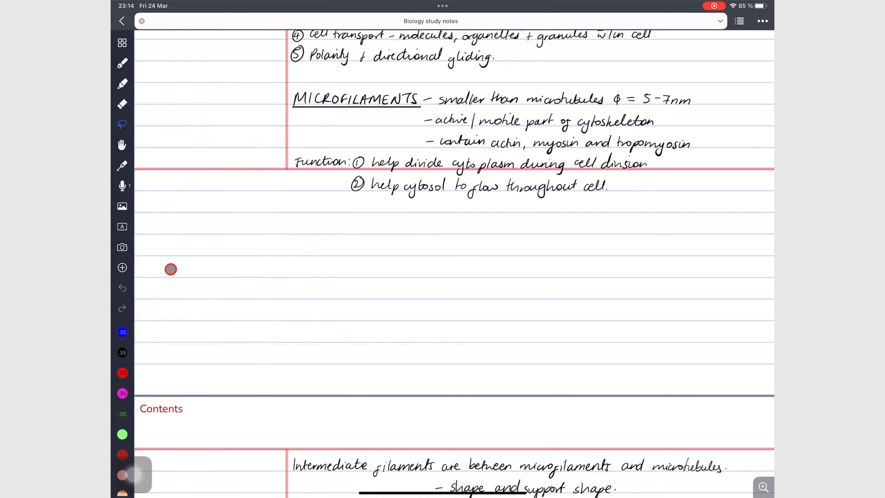
# Step: Insert the cell diagram photos from the photo library onto the blank notes page
pyautogui.click(121, 206)
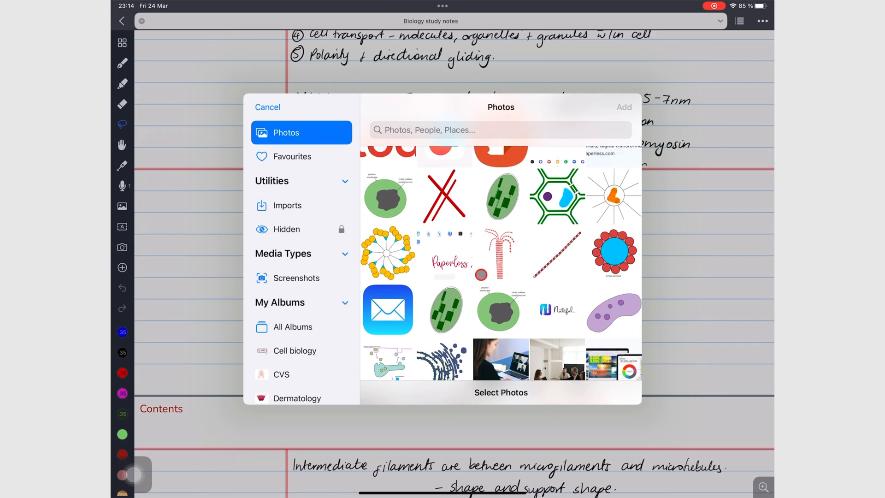
pyautogui.click(388, 253)
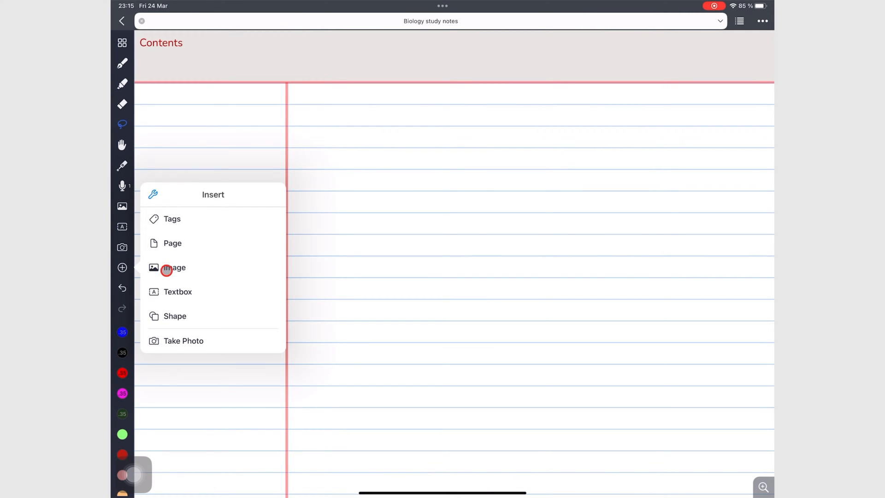
pyautogui.click(173, 268)
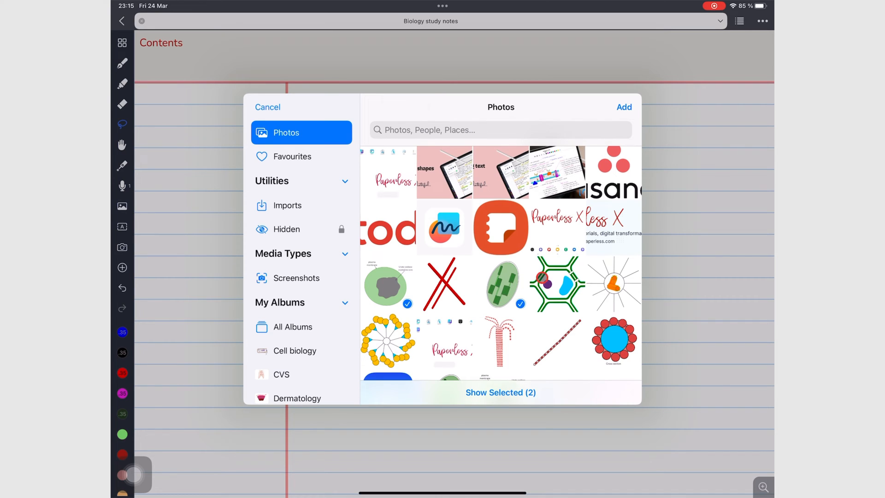
pyautogui.scroll(-3)
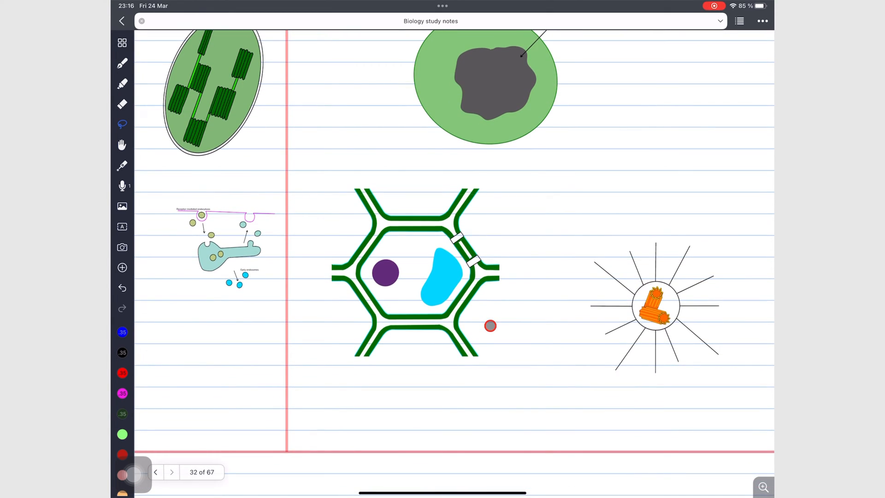
pyautogui.moveTo(490, 326); pyautogui.dragTo(476, 267)
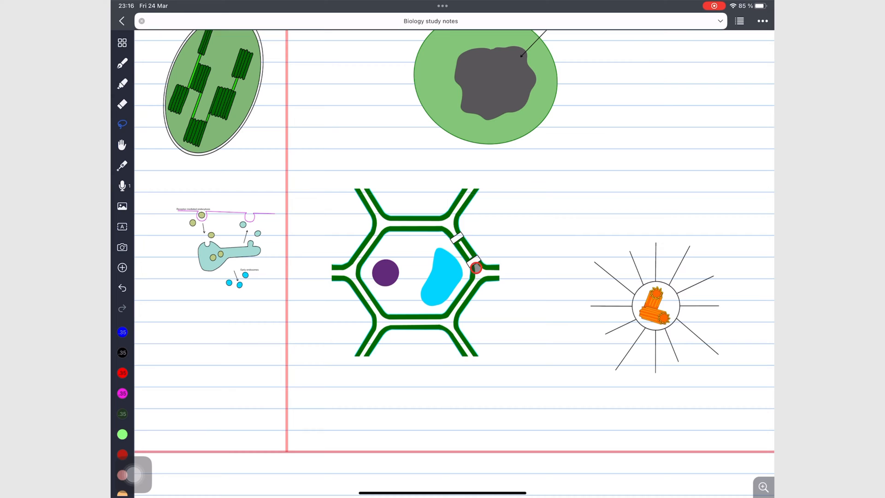
pyautogui.moveTo(476, 268); pyautogui.dragTo(487, 289)
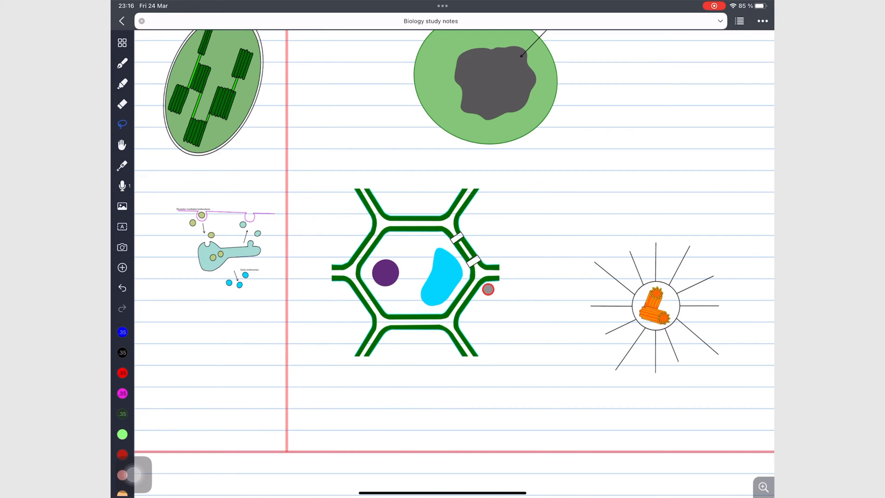
pyautogui.moveTo(488, 290); pyautogui.dragTo(305, 199)
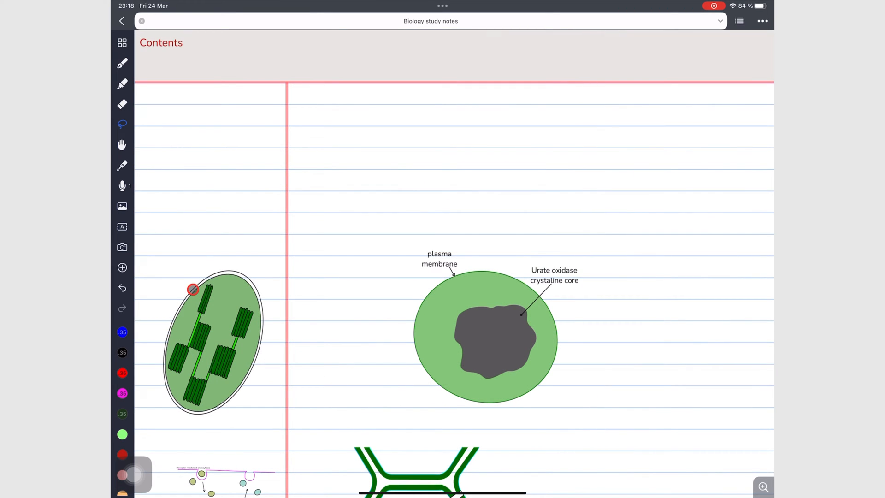
# Step: Drag the Golgi apparatus and microtubule cross-section images from the Cell biology album to the page top
pyautogui.click(442, 6)
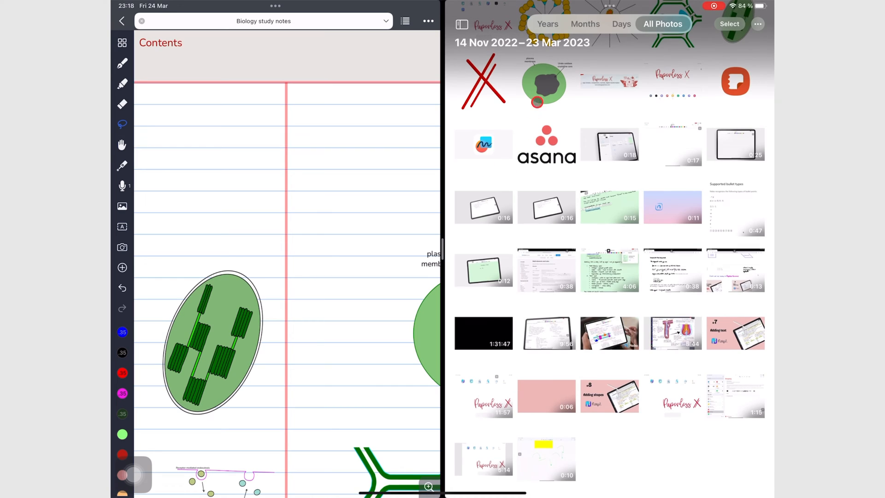
pyautogui.click(462, 23)
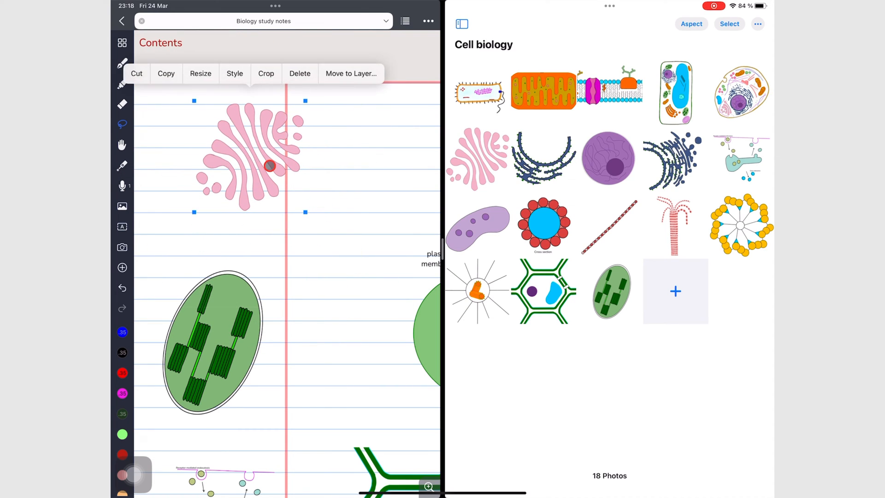
pyautogui.moveTo(269, 166); pyautogui.dragTo(349, 222)
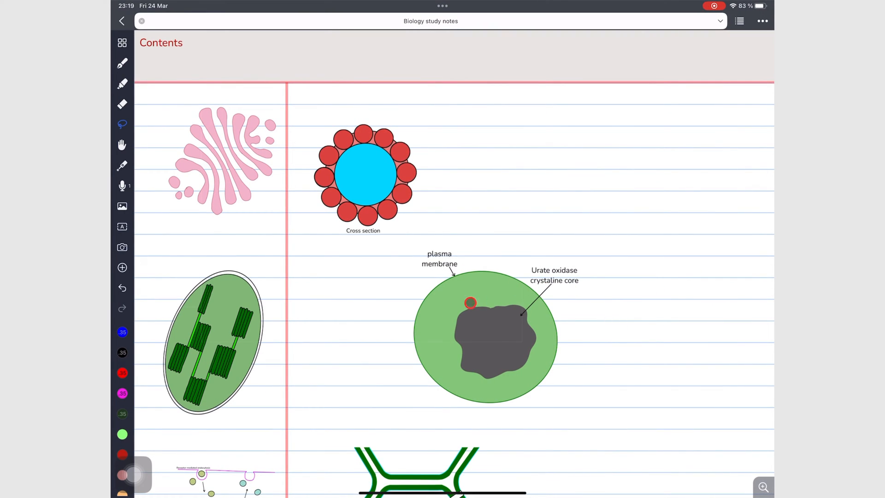
# Step: Capture a new camera photo via Take Photo and place it at the top right
pyautogui.click(121, 268)
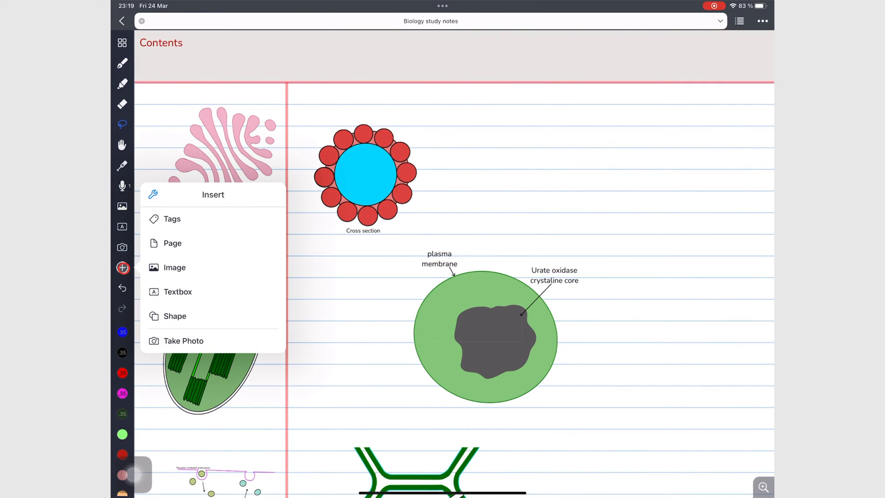
pyautogui.click(178, 292)
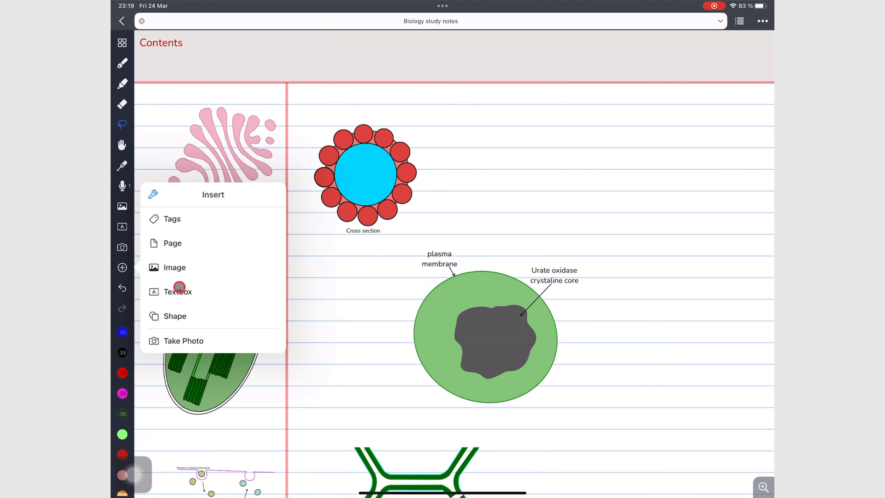
pyautogui.click(182, 341)
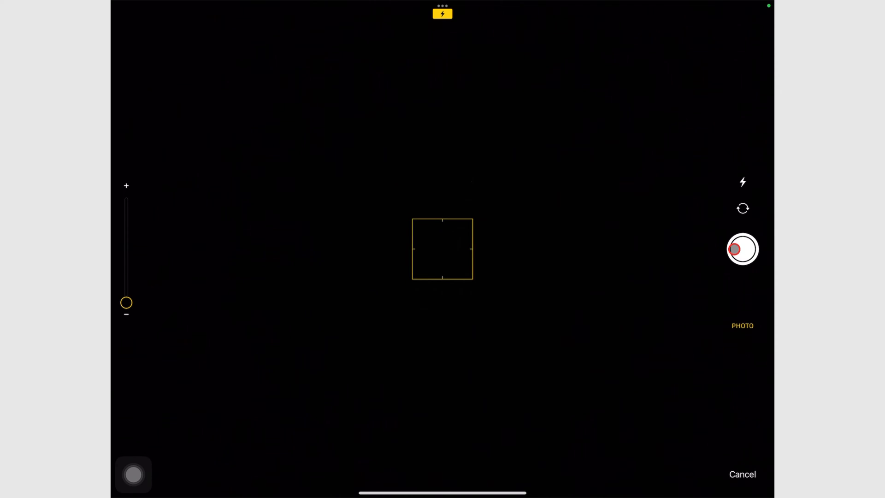
pyautogui.click(743, 249)
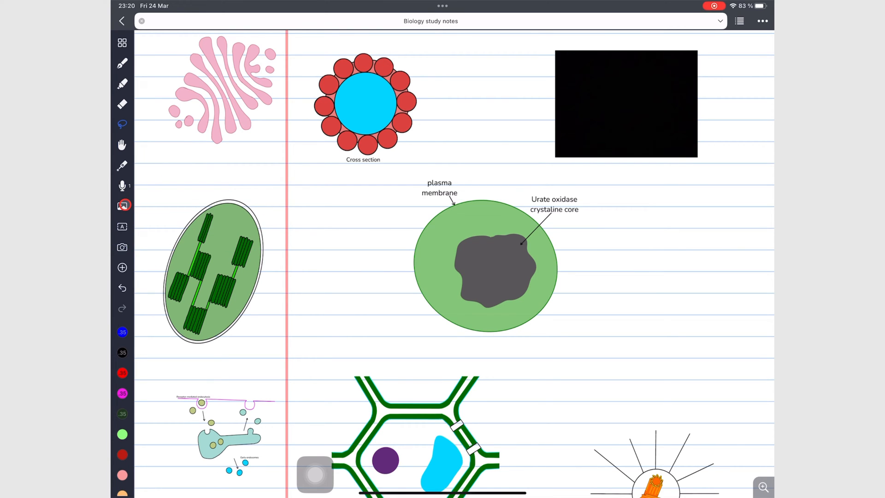
# Step: Enlarge the hexagonal green cell diagram slightly with the Resize handle
pyautogui.click(122, 206)
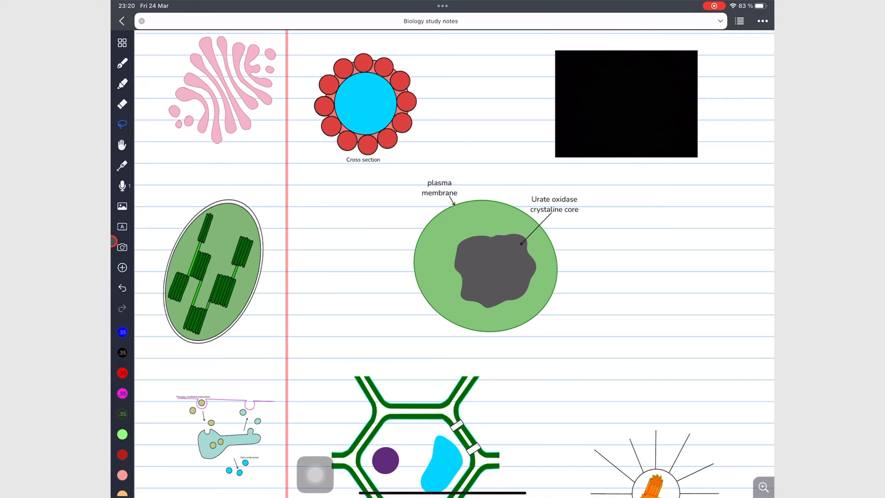
pyautogui.click(121, 227)
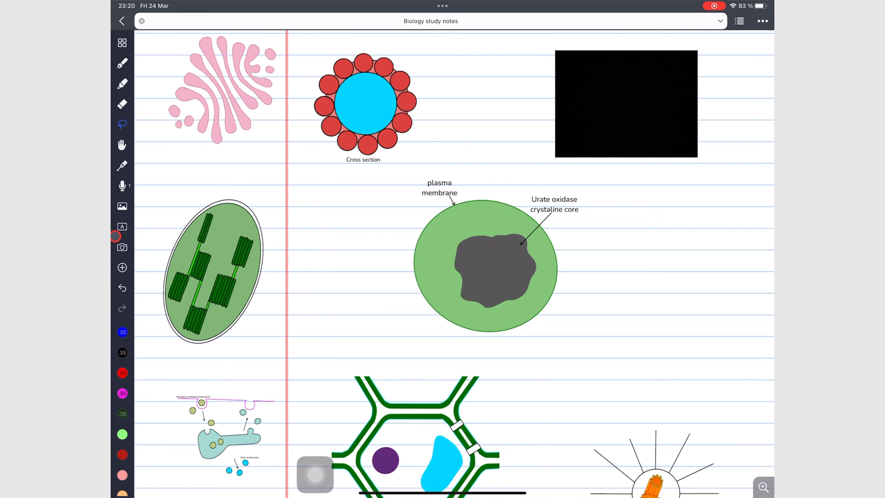
pyautogui.scroll(-3)
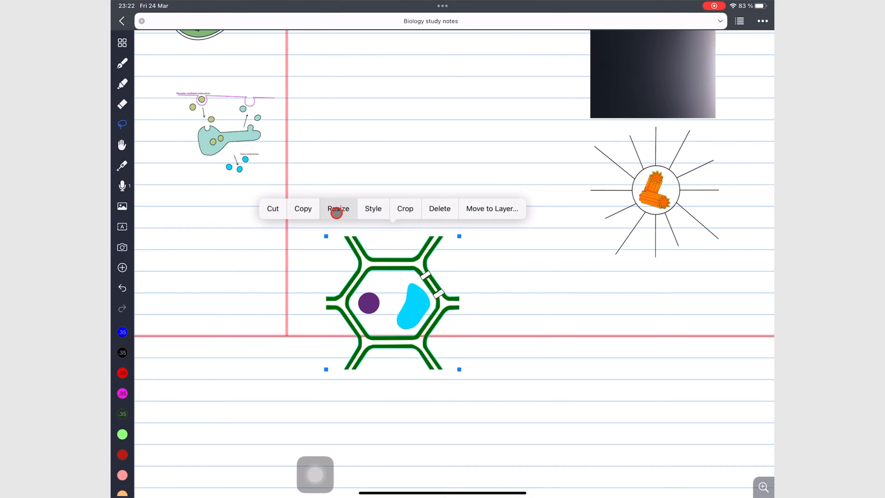
pyautogui.click(339, 209)
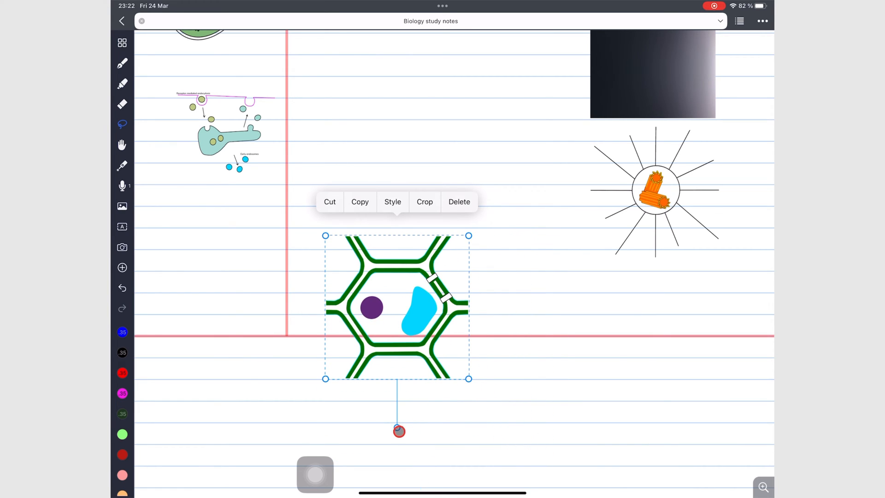
pyautogui.moveTo(399, 431); pyautogui.dragTo(314, 257)
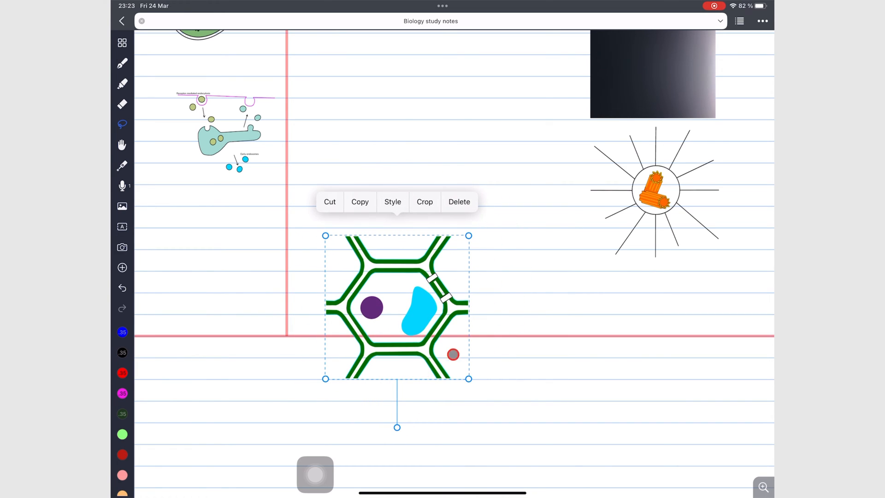
pyautogui.scroll(-3)
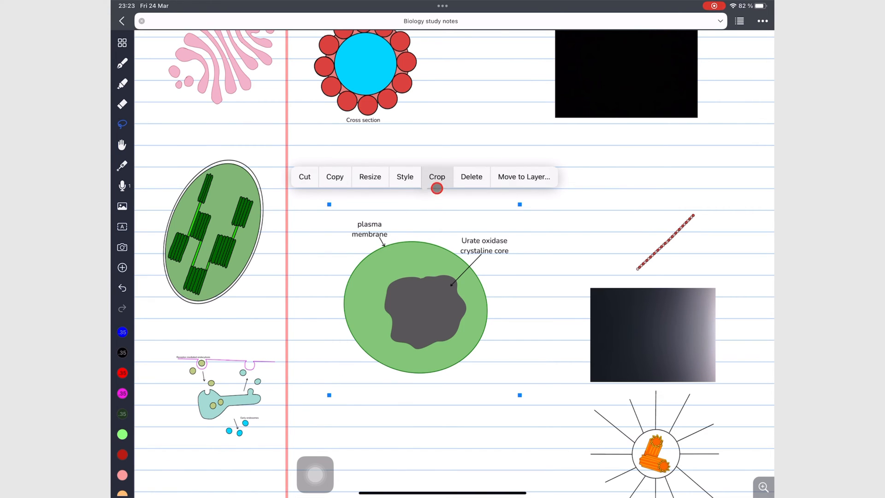
# Step: Rectangle-crop the peroxisome diagram's left side and bottom, then trace a freehand crop on the pink diagram
pyautogui.click(437, 177)
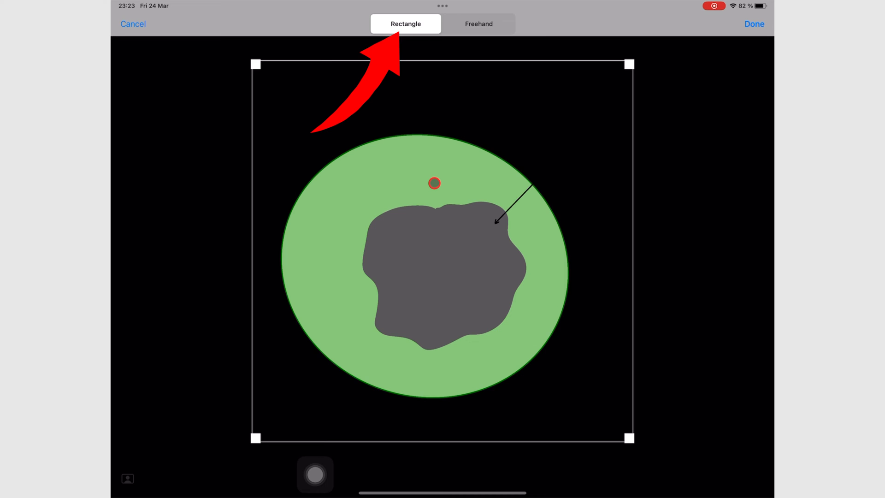
pyautogui.click(406, 24)
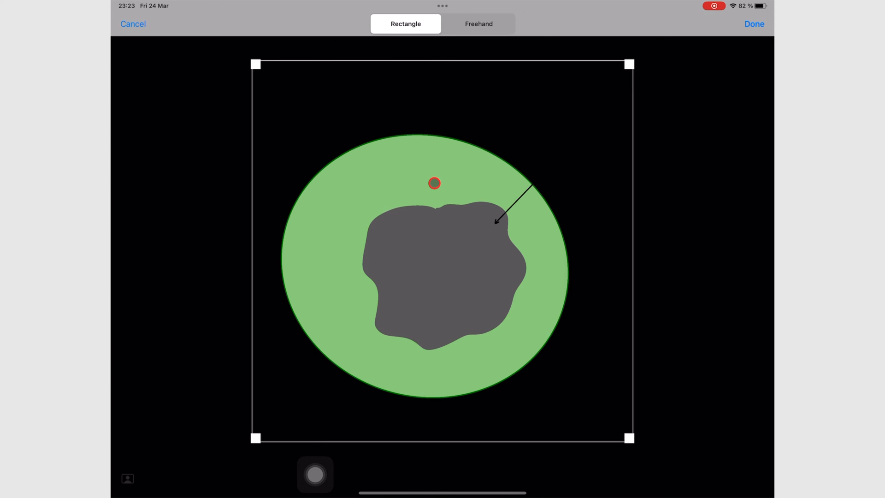
pyautogui.moveTo(255, 437); pyautogui.dragTo(319, 407)
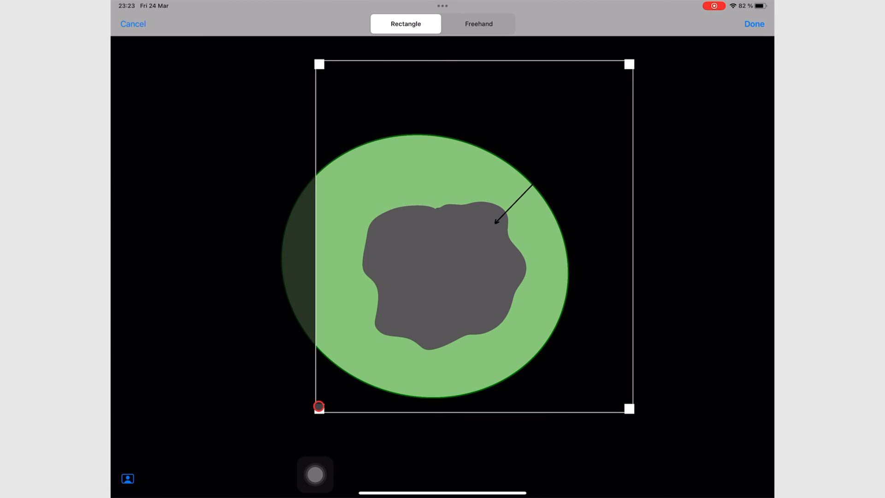
pyautogui.moveTo(319, 407); pyautogui.dragTo(484, 326)
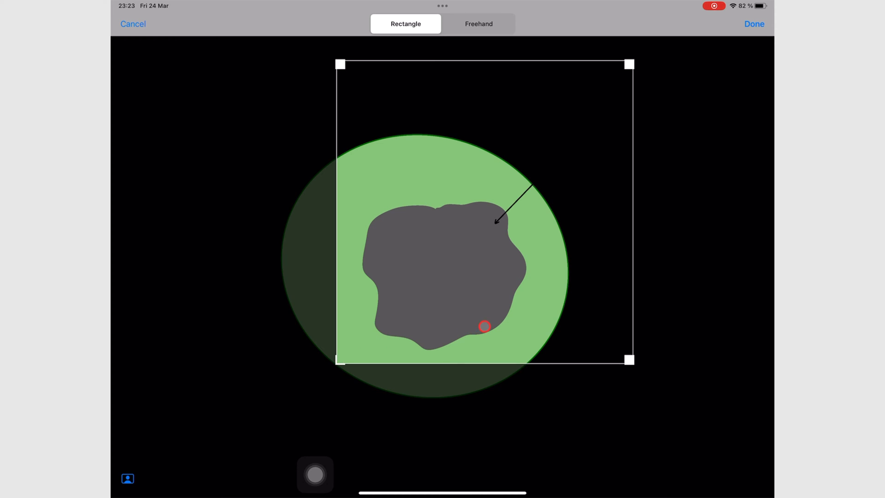
pyautogui.click(755, 24)
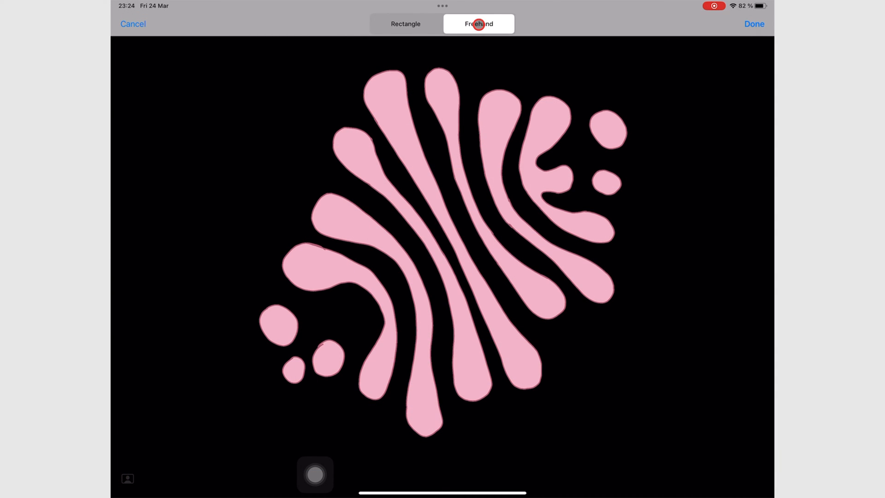
pyautogui.moveTo(293, 367); pyautogui.dragTo(593, 117)
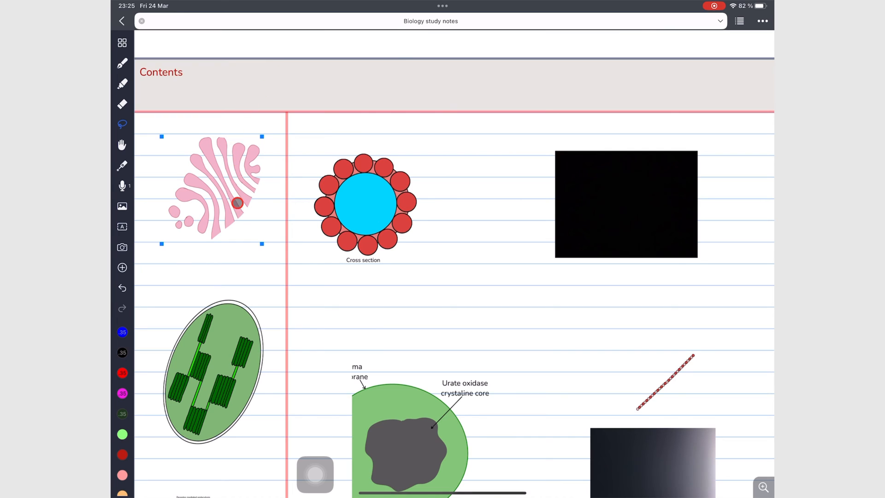
# Step: Add a pink frame to the cropped peroxisome diagram, settling on the thinnest frame size
pyautogui.moveTo(237, 203); pyautogui.dragTo(270, 218)
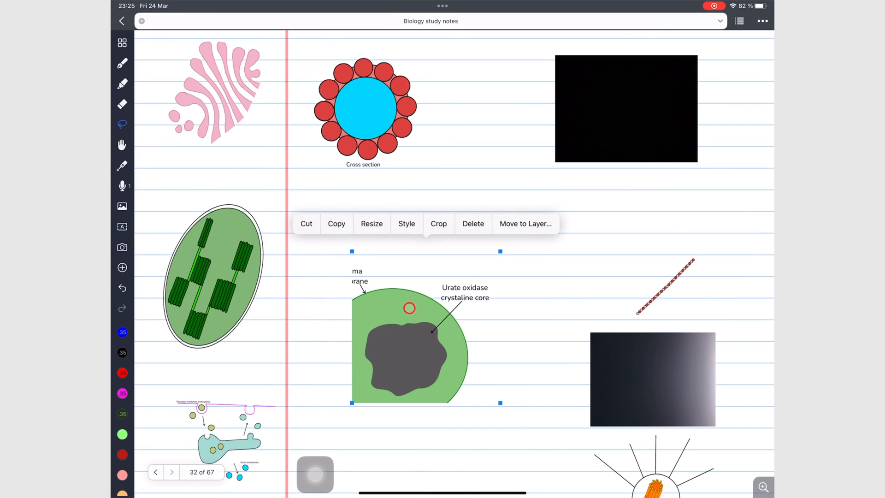
pyautogui.click(406, 223)
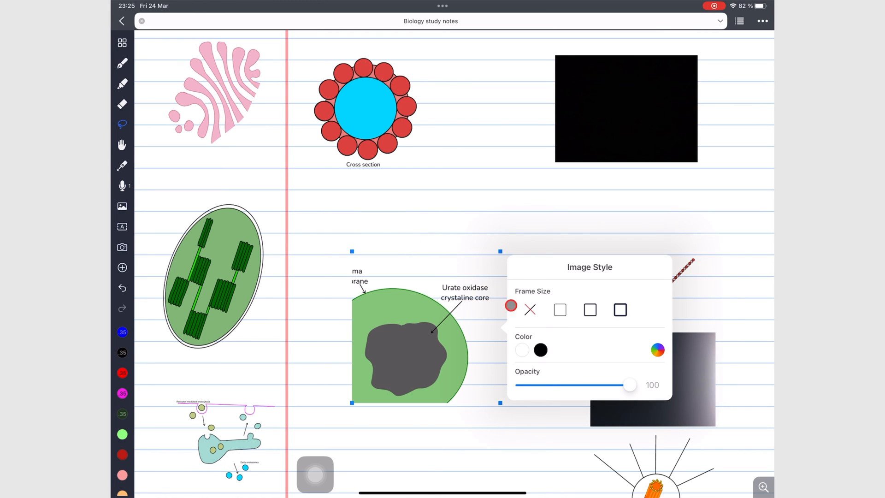
pyautogui.click(576, 315)
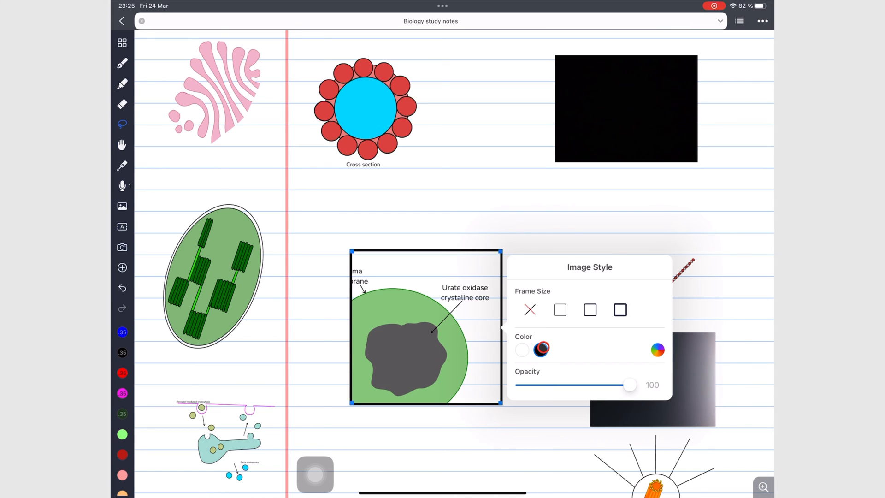
pyautogui.click(541, 350)
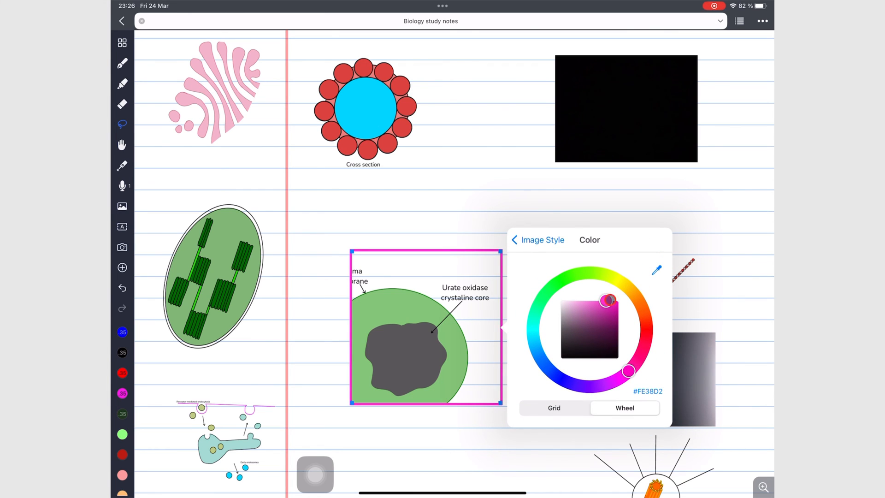
pyautogui.click(514, 240)
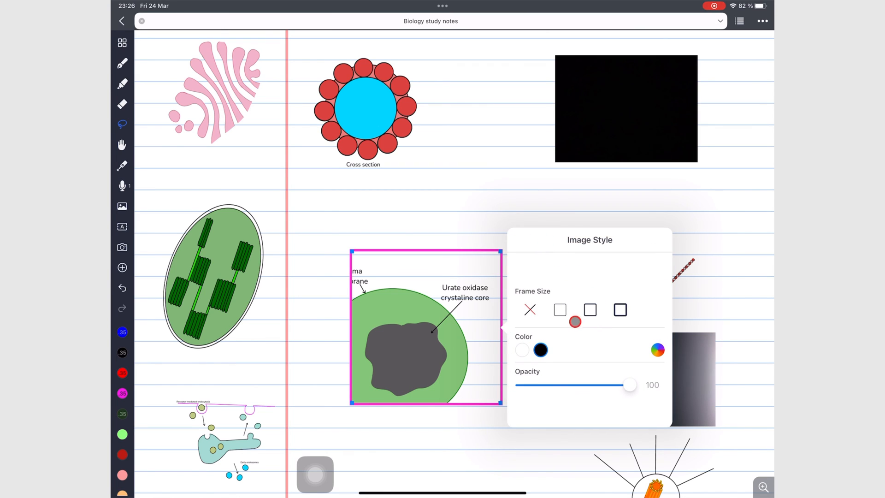
pyautogui.click(589, 310)
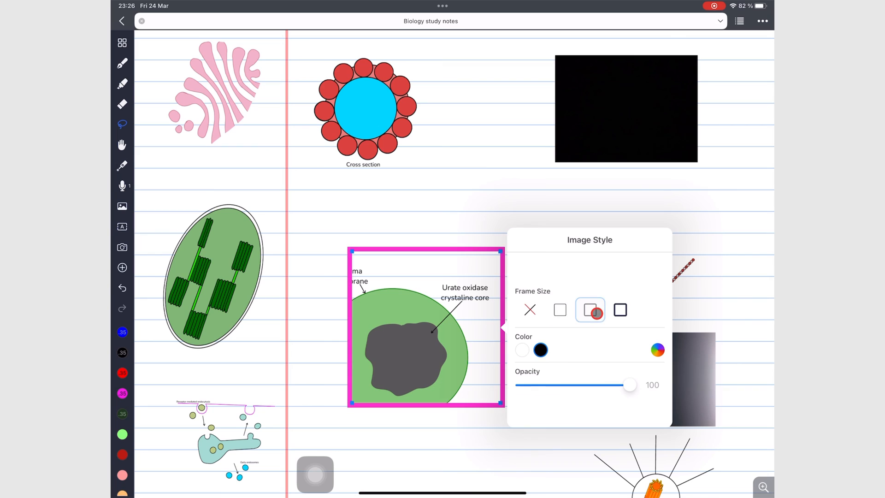
pyautogui.click(619, 310)
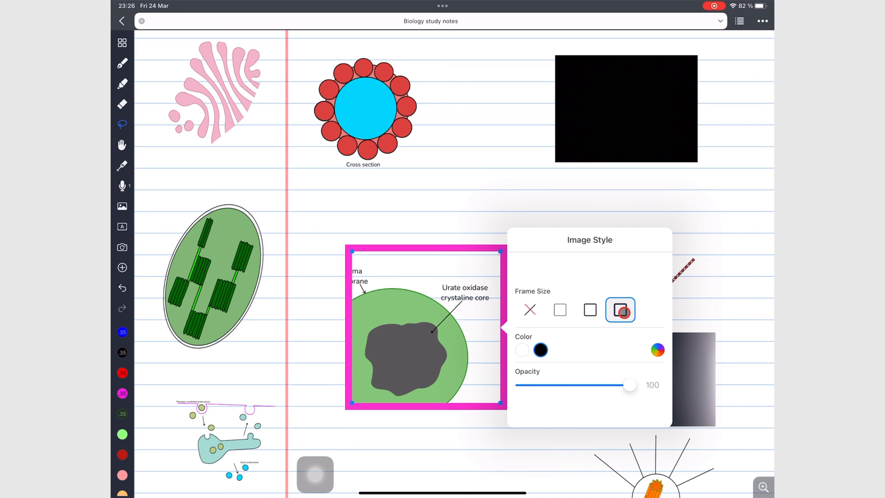
pyautogui.click(530, 310)
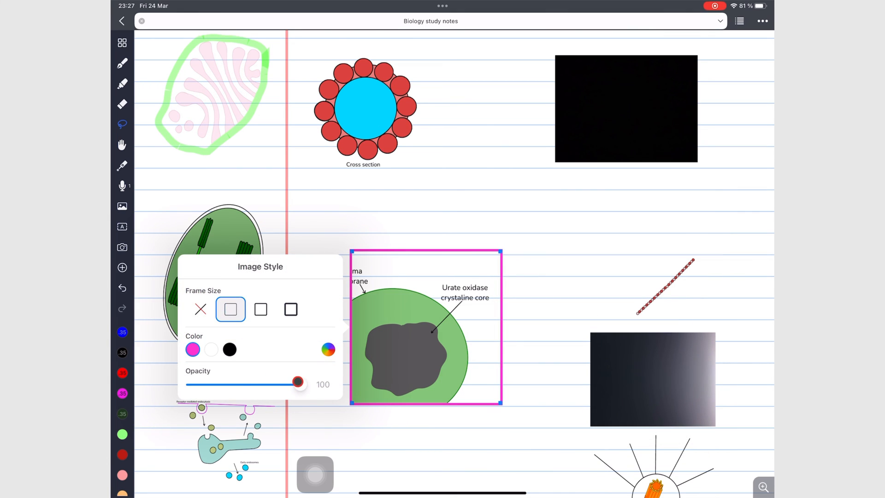
# Step: Lower the diagram's Opacity to about 63 so it appears semi-transparent
pyautogui.moveTo(298, 382); pyautogui.dragTo(258, 390)
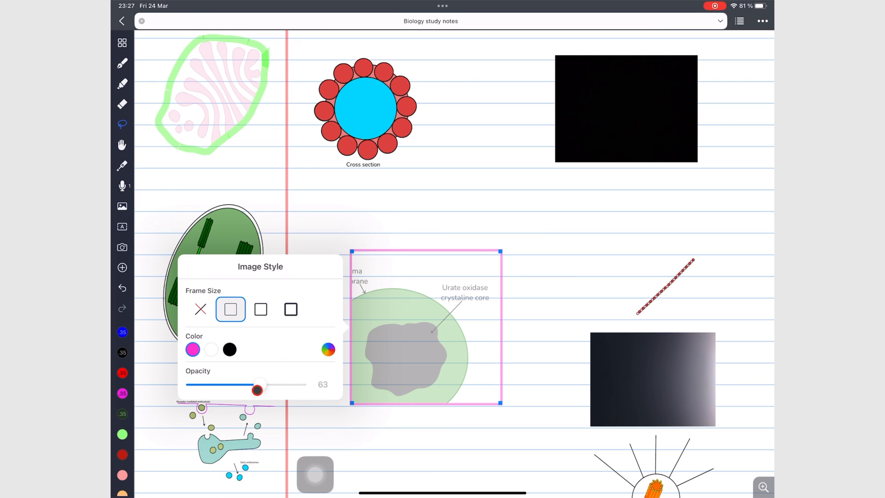
pyautogui.moveTo(259, 390); pyautogui.dragTo(244, 391)
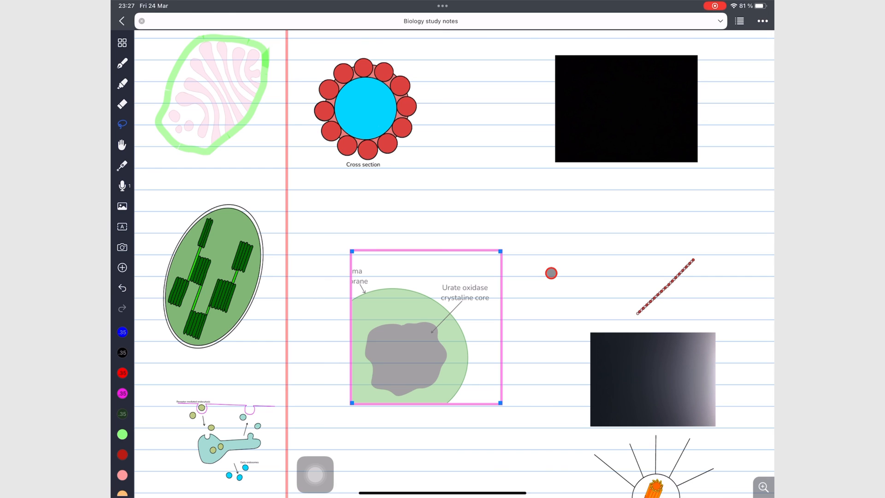
pyautogui.scroll(-3)
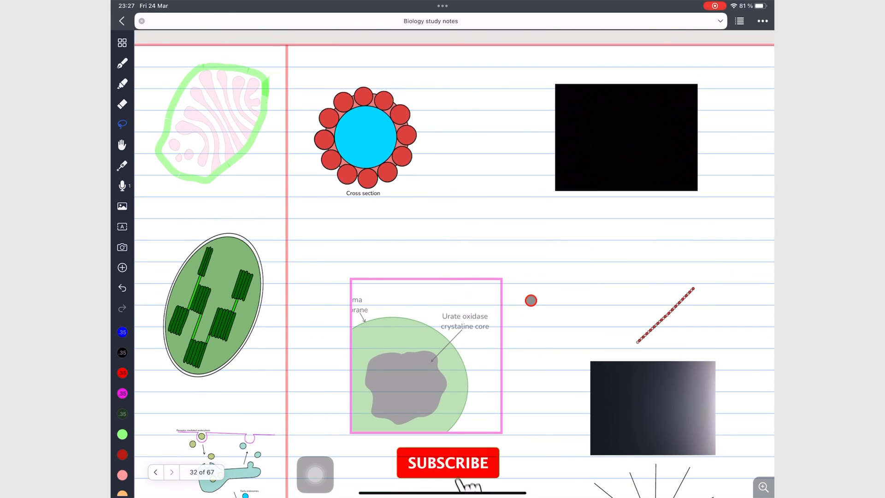
pyautogui.click(448, 463)
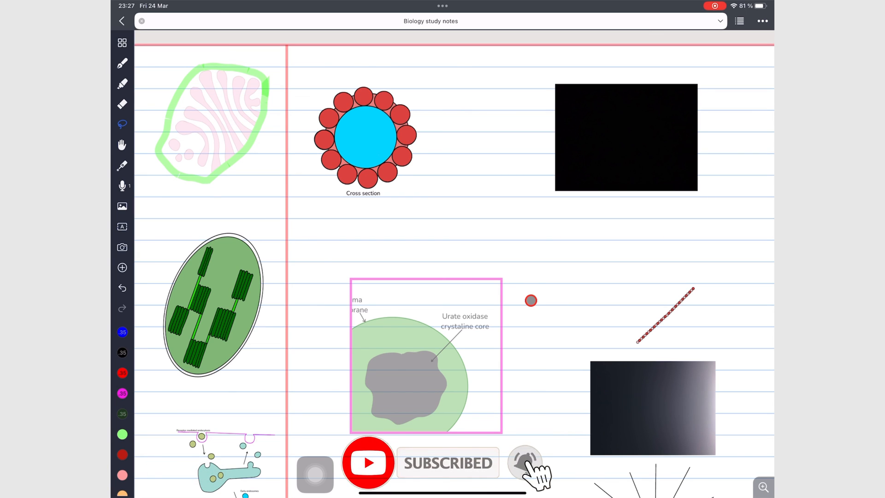
pyautogui.click(524, 463)
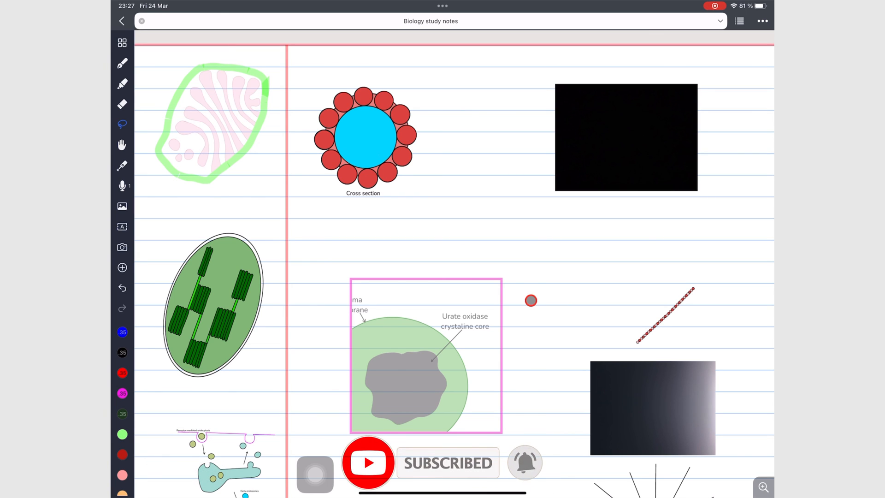